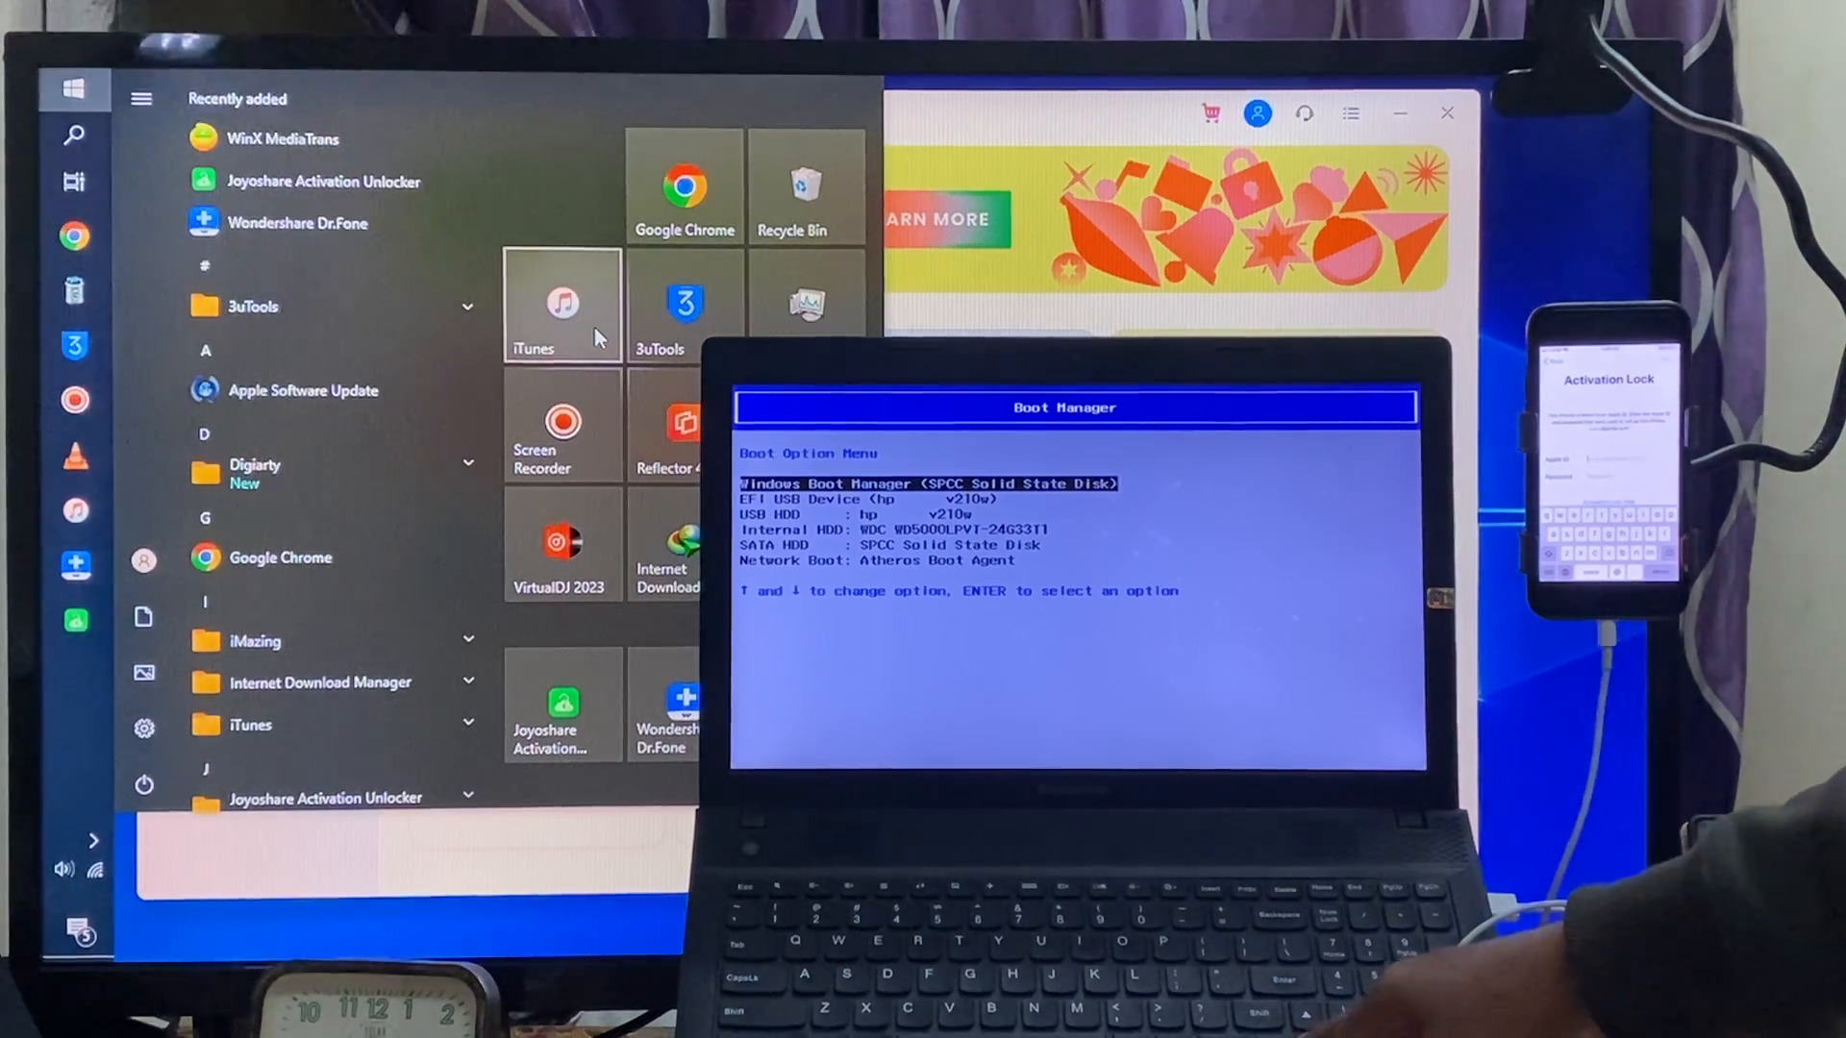
# - Highlight EFI USB Device (hp v210w) below Windows Boot Manager in the boot list
pyautogui.press('down')
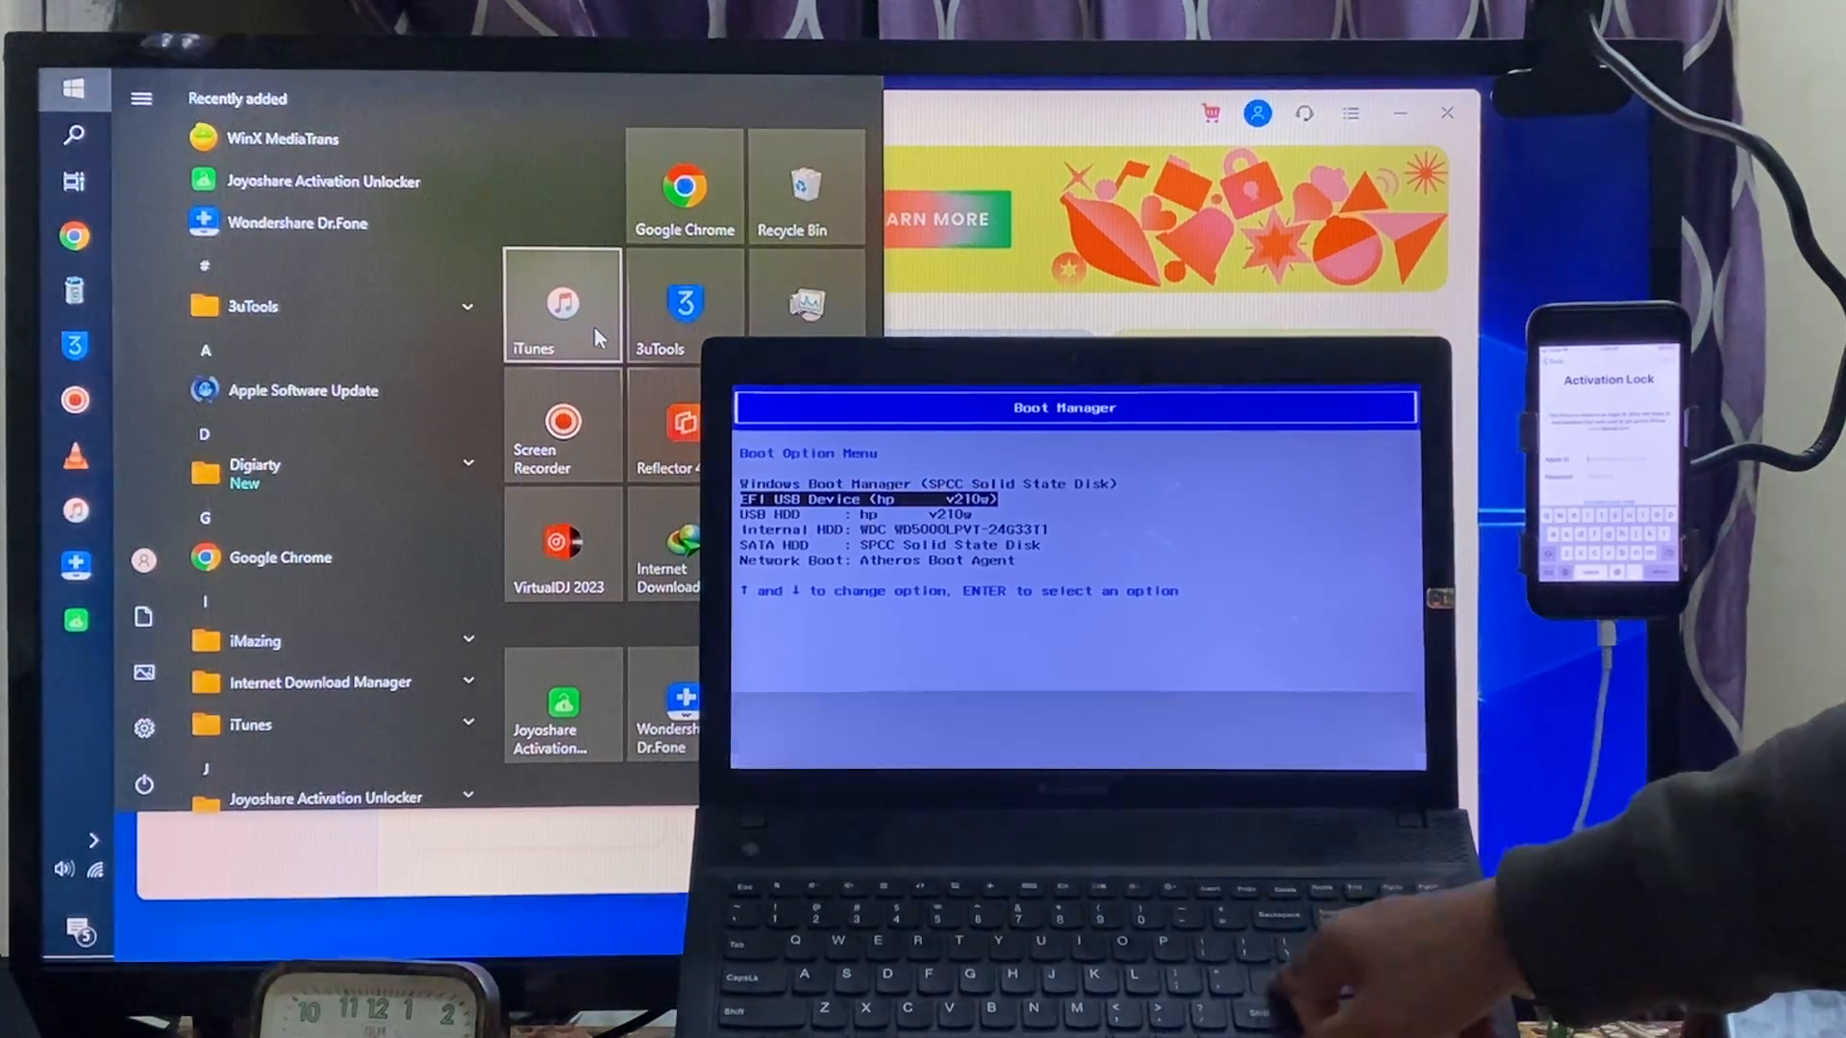